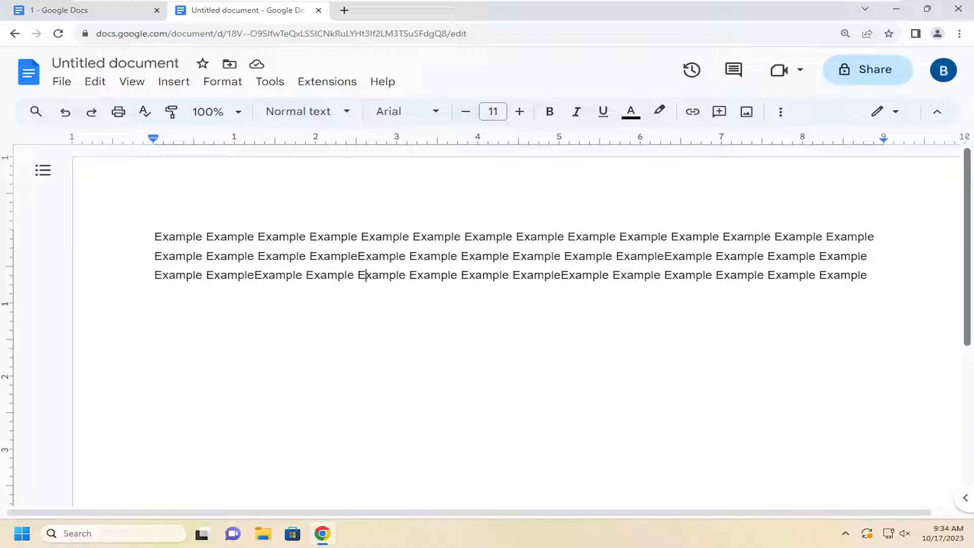
- Select all the repeated 'Example' text and bring up the Format menu
key(ctrl+a)
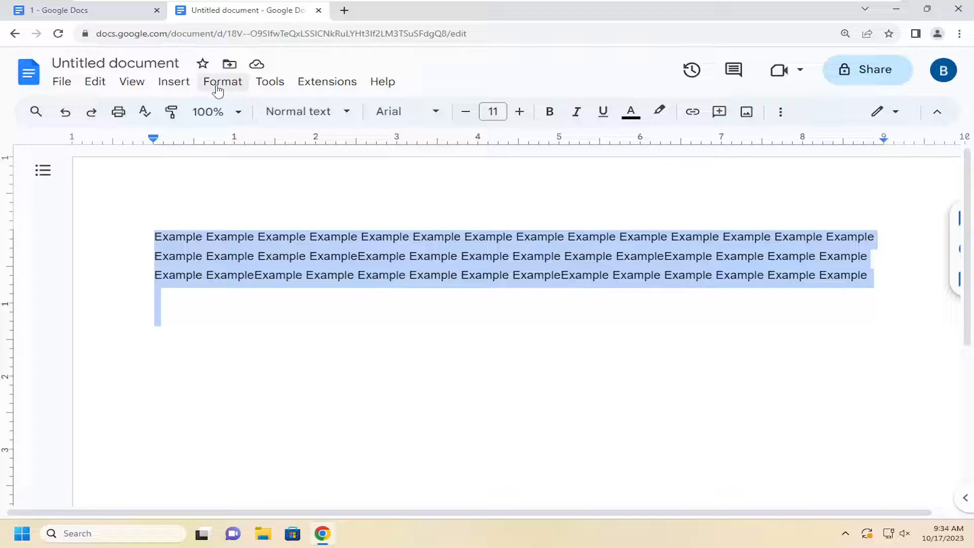
click(222, 82)
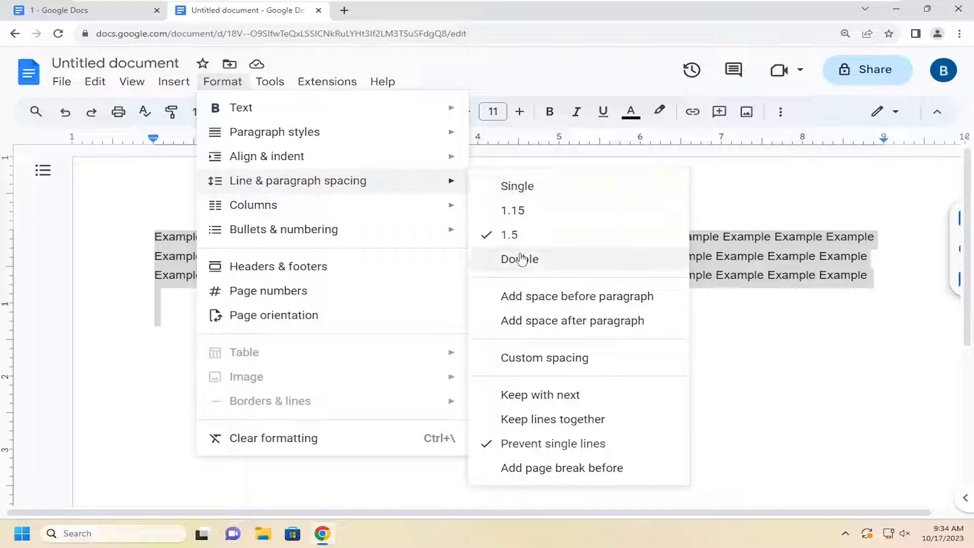
mouse_move(517, 186)
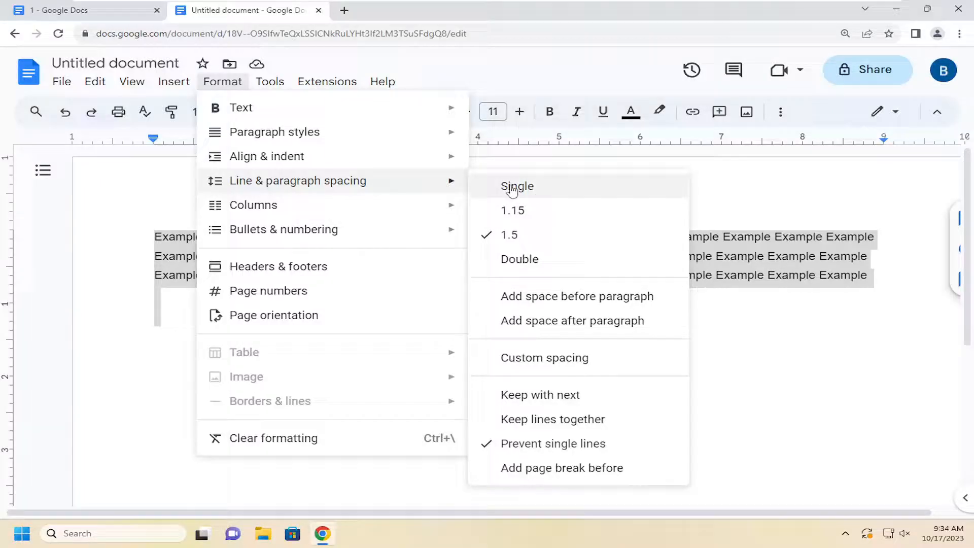
mouse_move(512, 211)
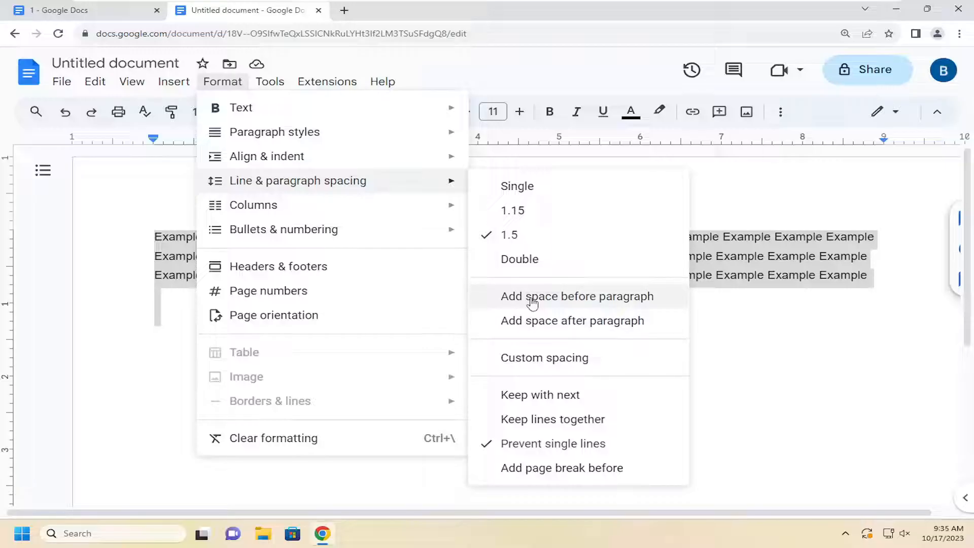
mouse_move(532, 443)
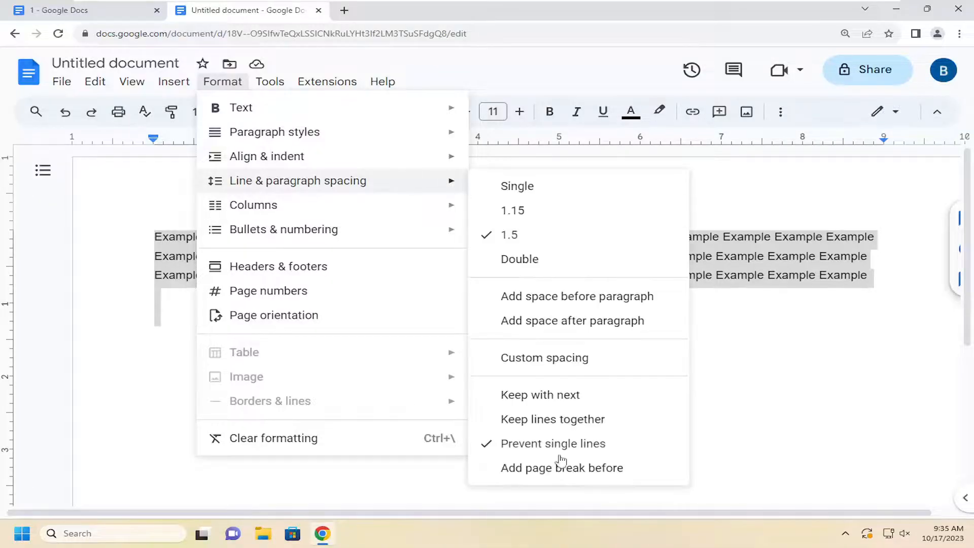
- Enable 'Add page break before' for the paragraph, then return to the Format menu to verify it
click(516, 185)
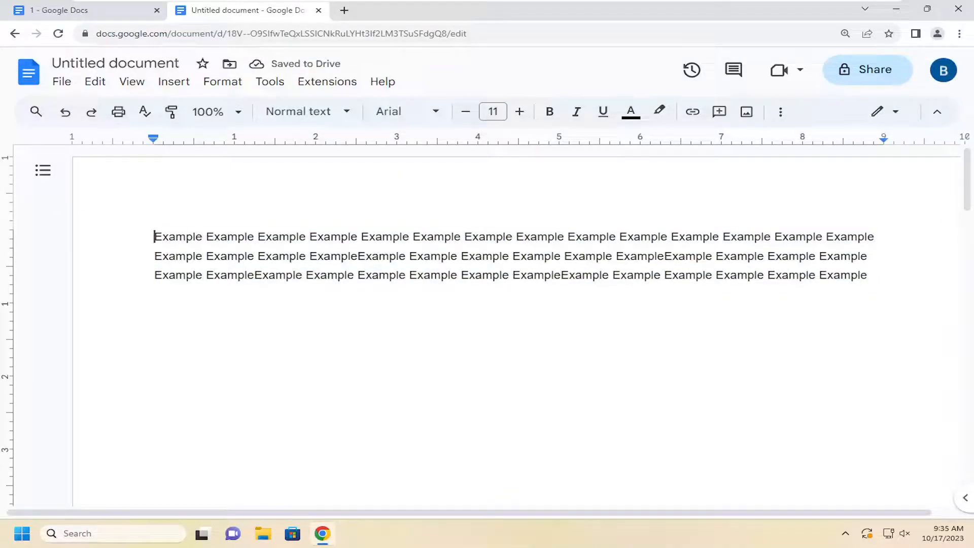
click(222, 81)
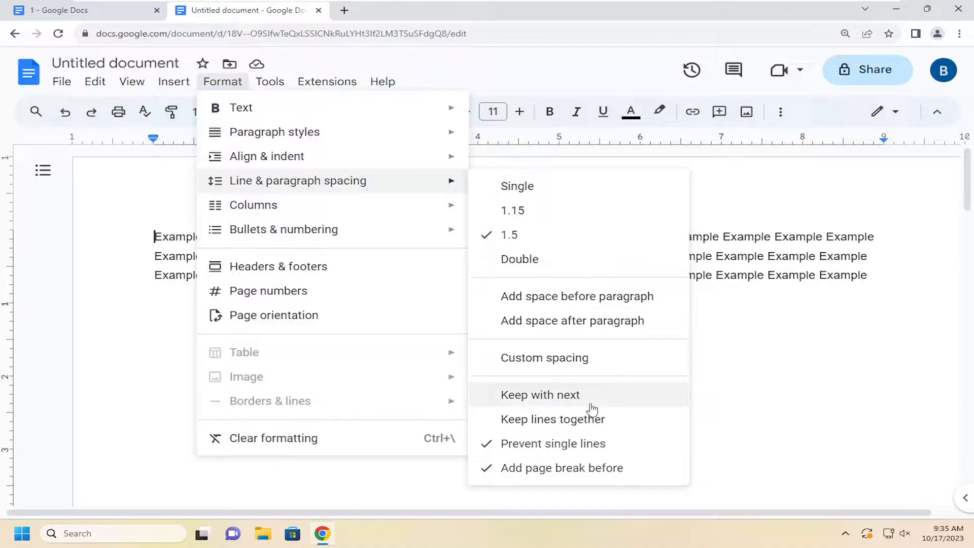
mouse_move(628, 357)
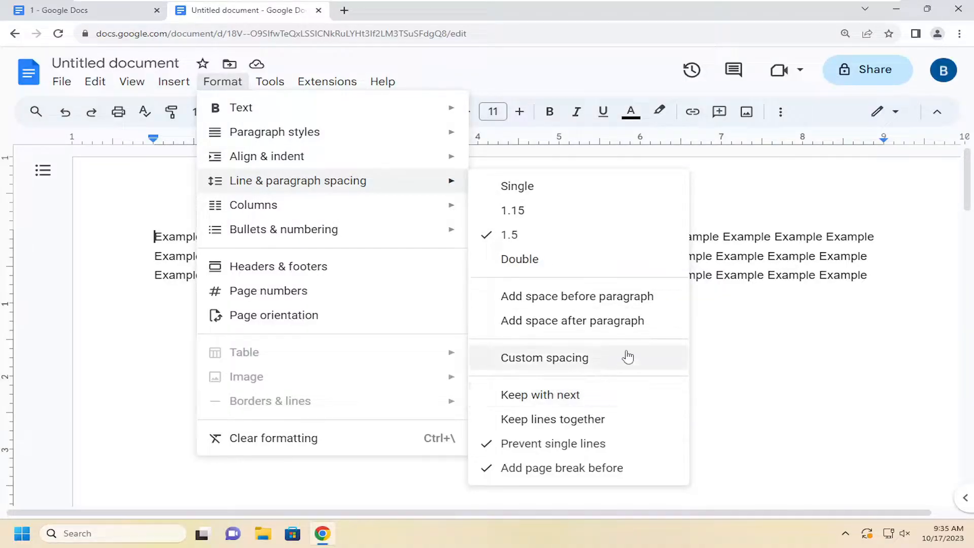